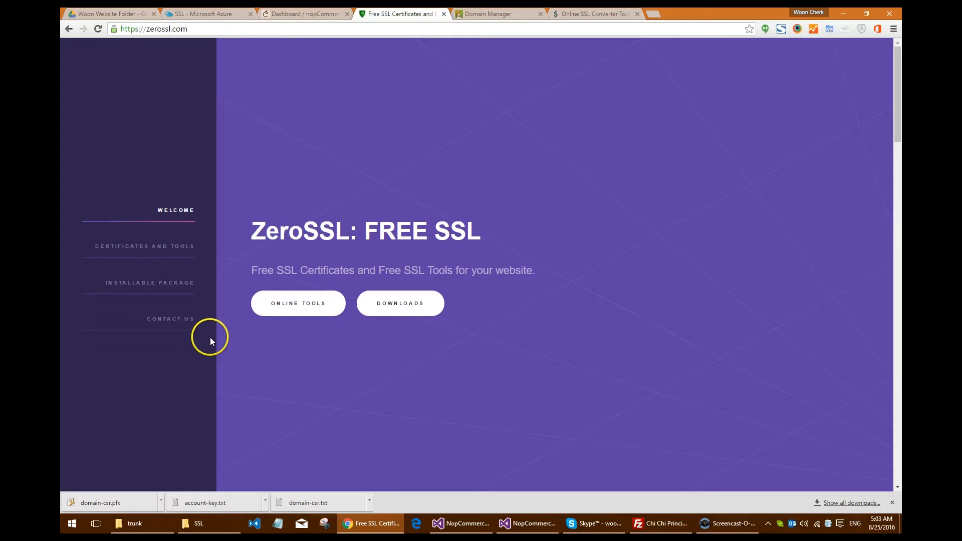
pyautogui.moveTo(244, 342)
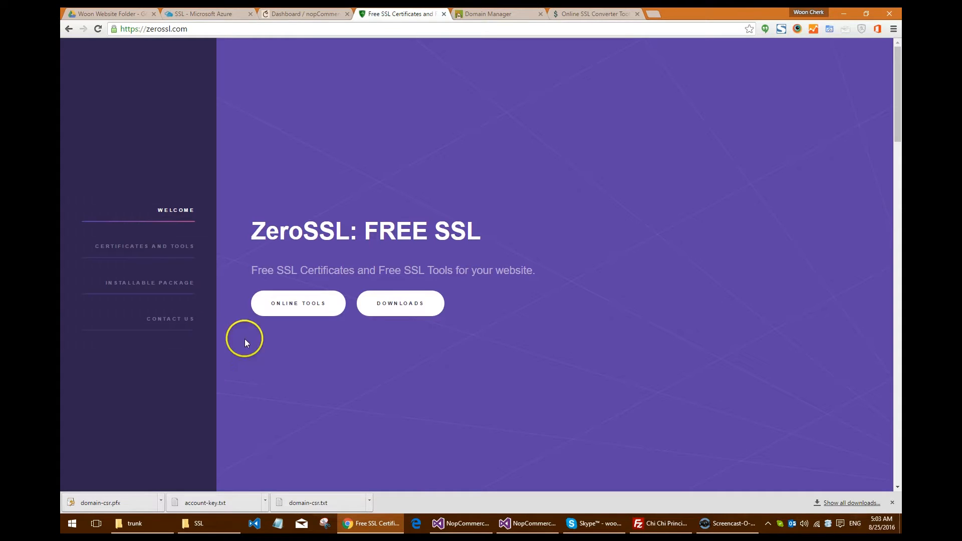
# Step: Start the Free SSL Certificate Wizard from Certificates and Tools
pyautogui.click(154, 29)
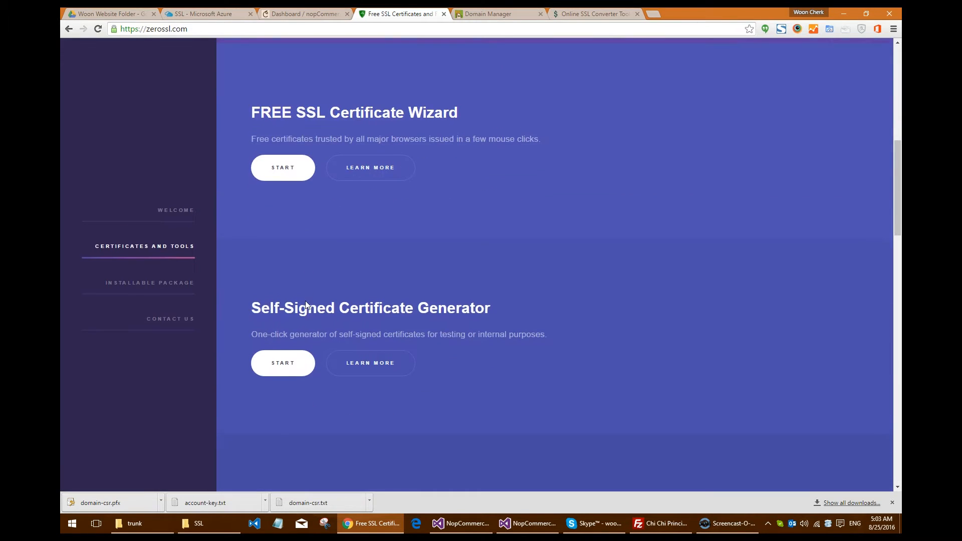
pyautogui.click(283, 167)
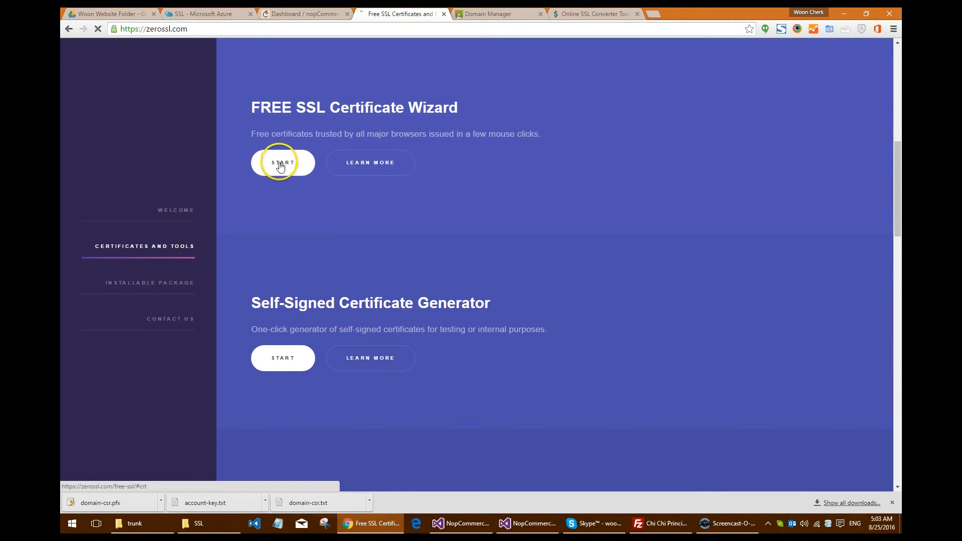
# Step: Generate a CSR for chichiprinciple.com plus www, accepting ZeroSSL and Let's Encrypt terms
pyautogui.click(282, 162)
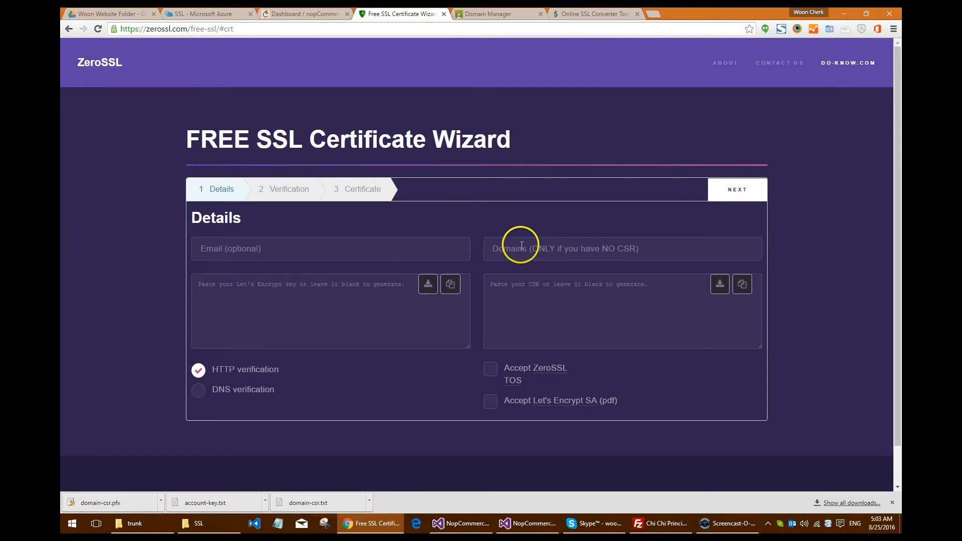
pyautogui.write('chichiprinciple.com')
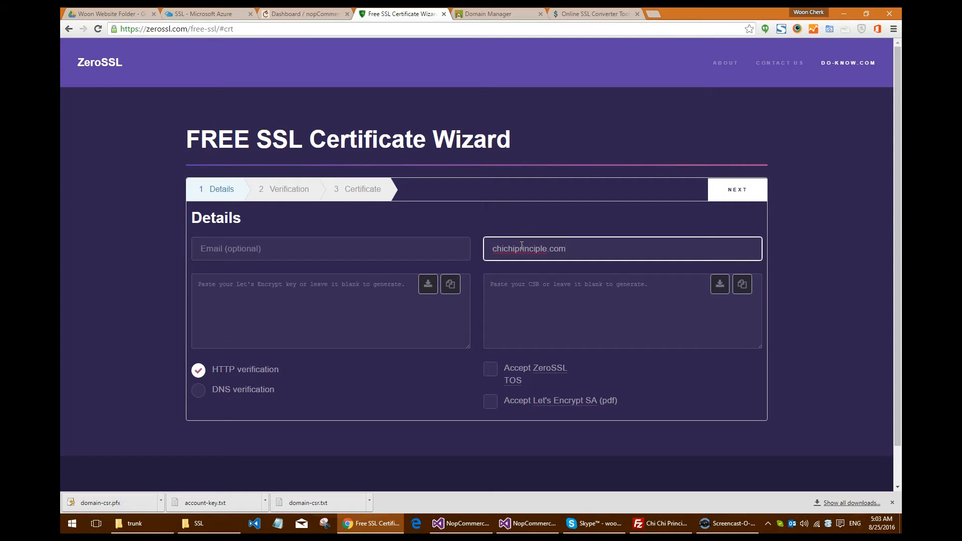
pyautogui.click(737, 189)
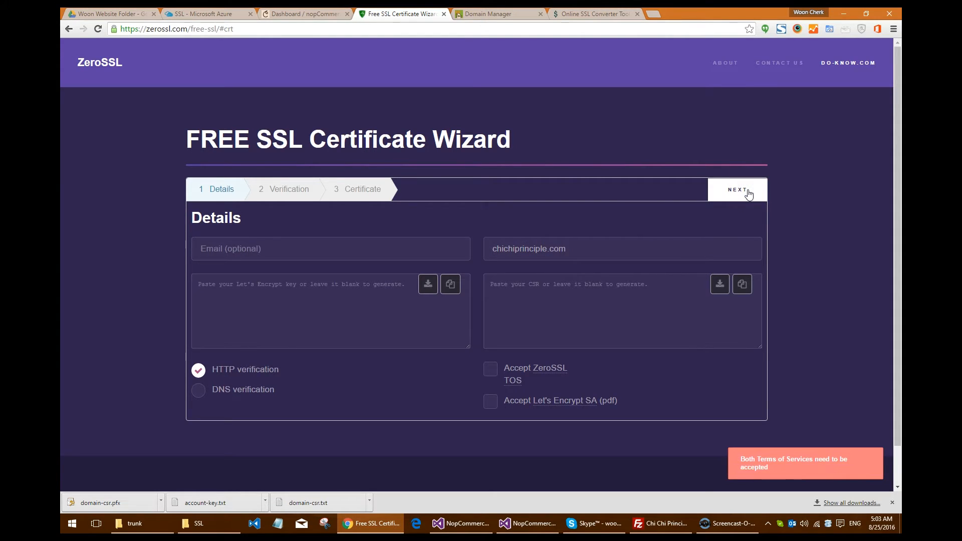
pyautogui.click(490, 368)
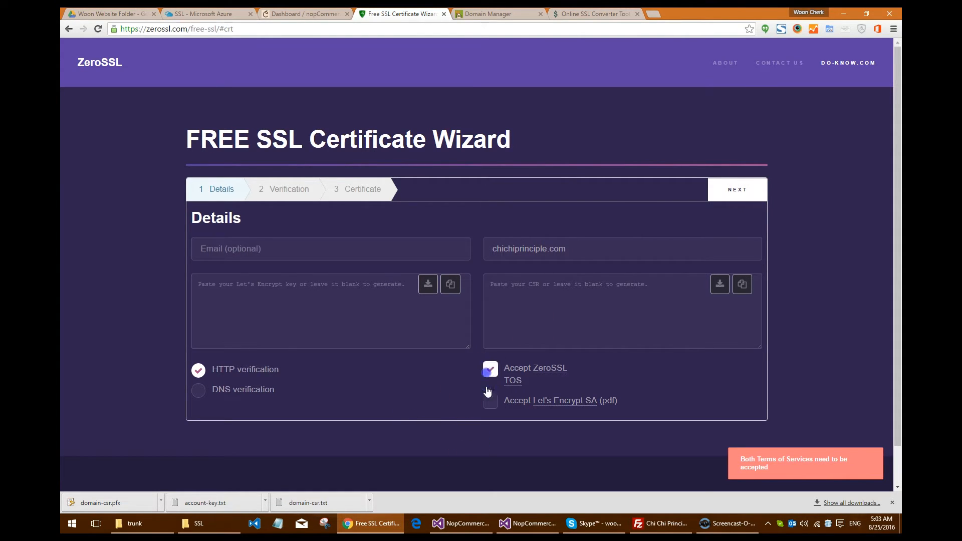
pyautogui.click(490, 400)
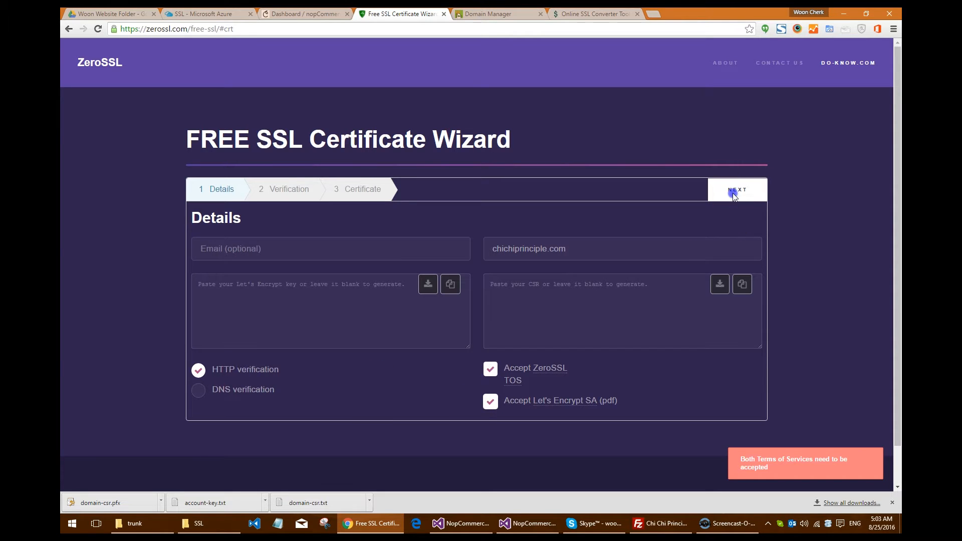
pyautogui.click(737, 189)
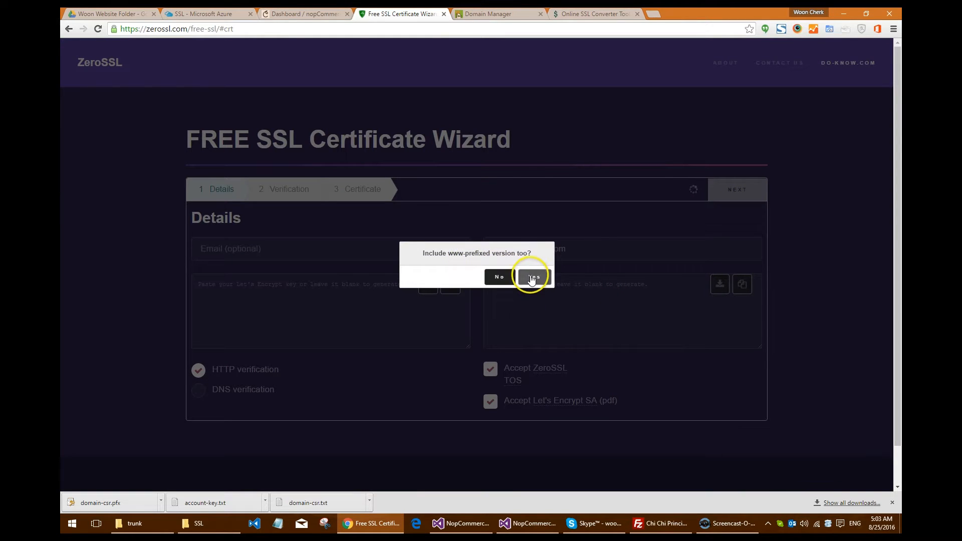
pyautogui.click(531, 276)
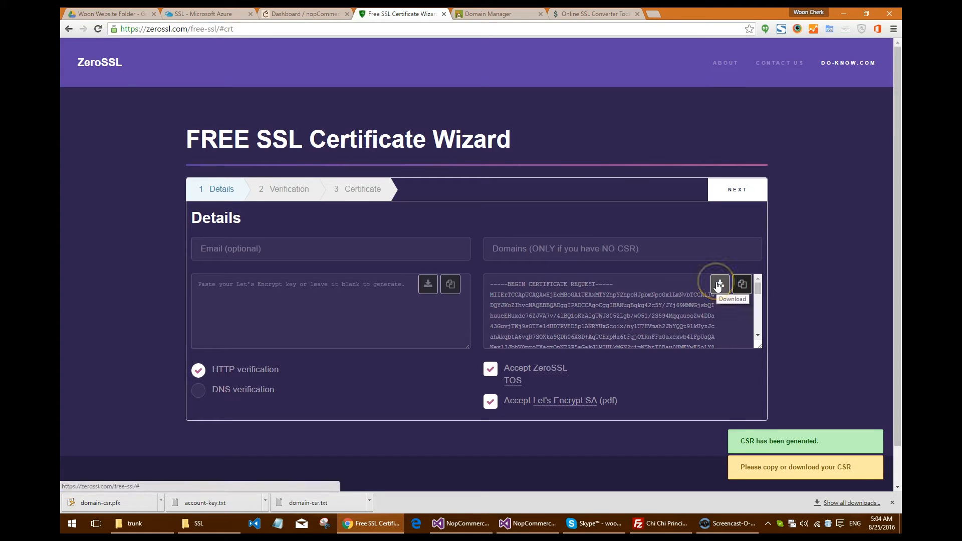
# Step: Download the generated CSR into the SSL folder
pyautogui.click(719, 284)
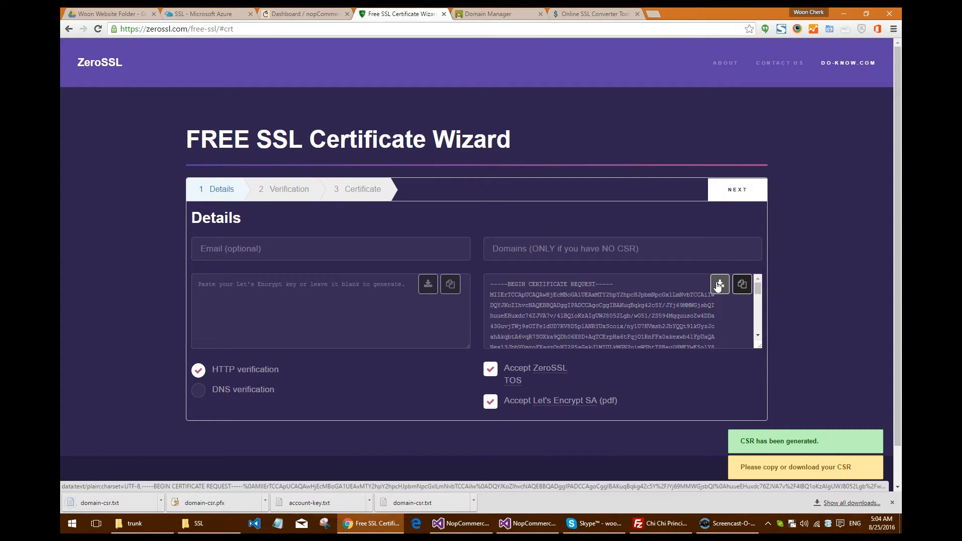
pyautogui.click(199, 523)
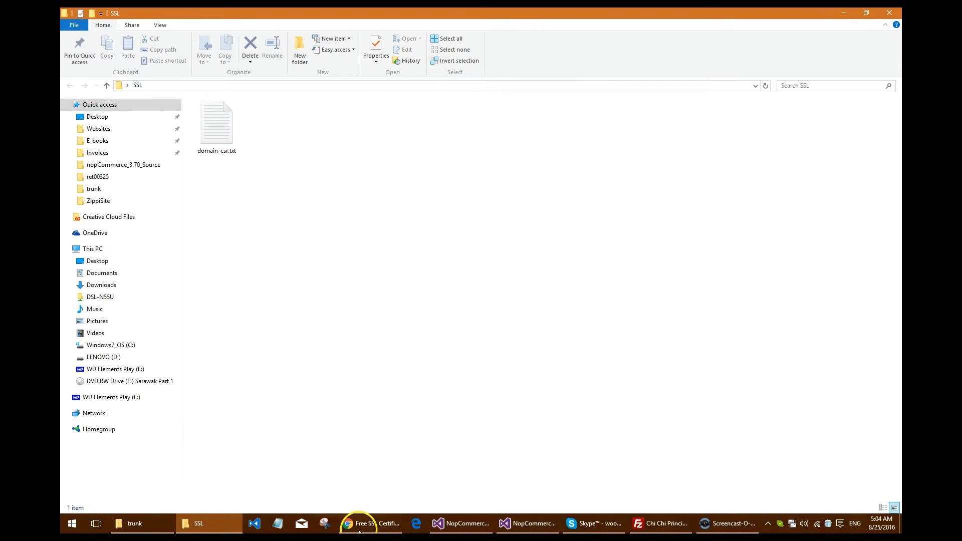
pyautogui.click(369, 523)
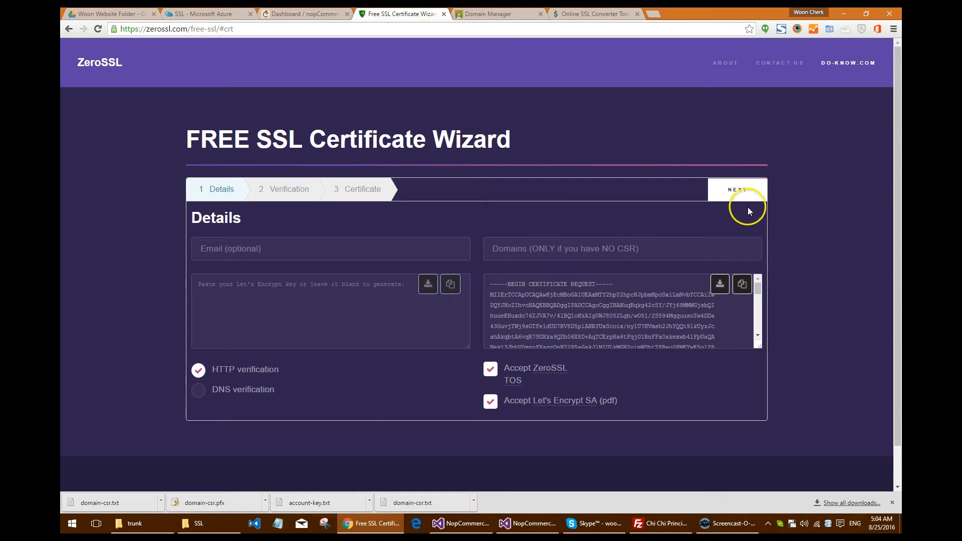
# Step: Generate the account key and download it into the SSL folder
pyautogui.click(737, 189)
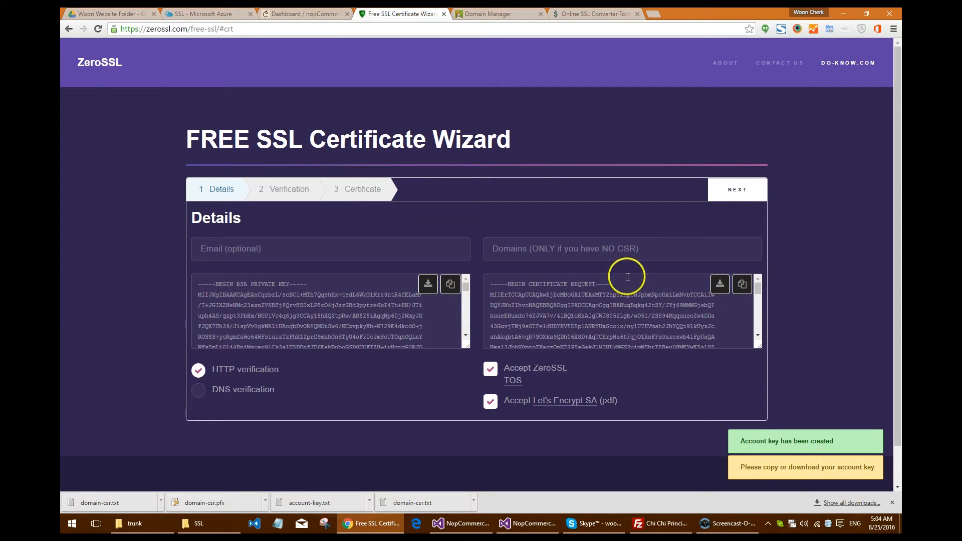
pyautogui.click(428, 284)
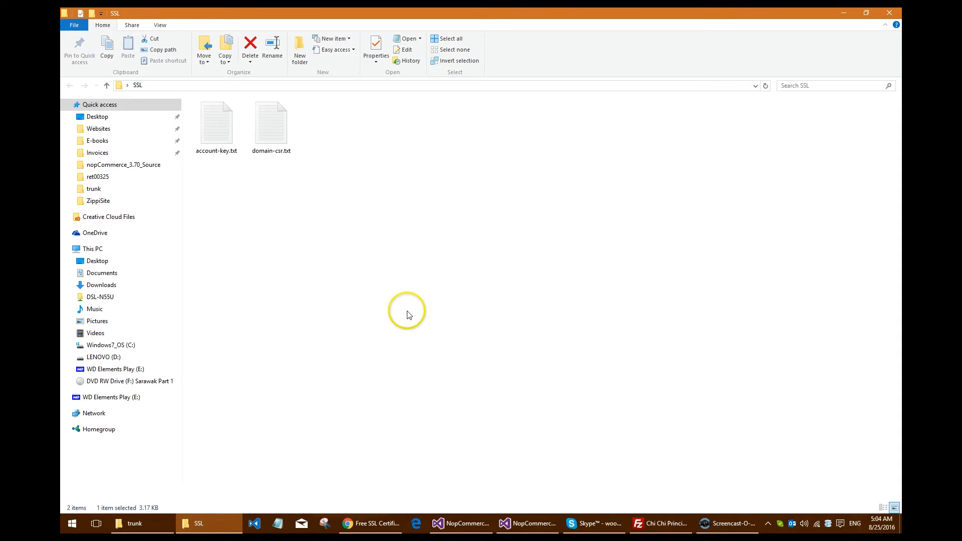
pyautogui.click(369, 523)
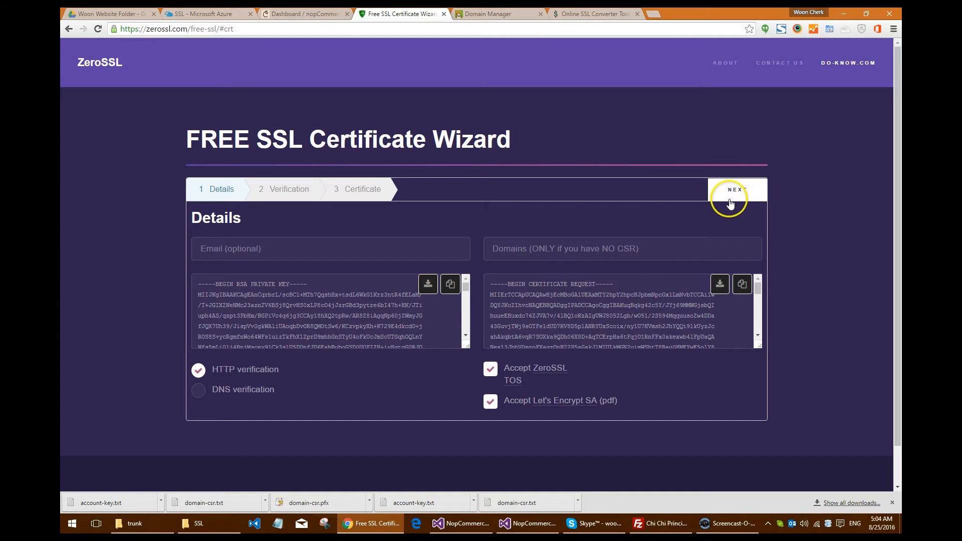
# Step: Move to domain verification and save the first challenge file with its text
pyautogui.click(737, 189)
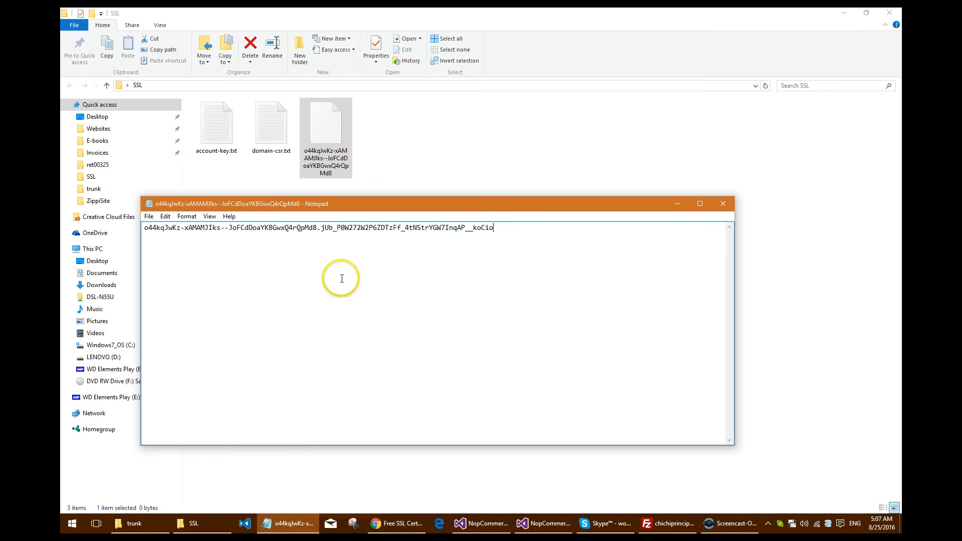
pyautogui.click(722, 203)
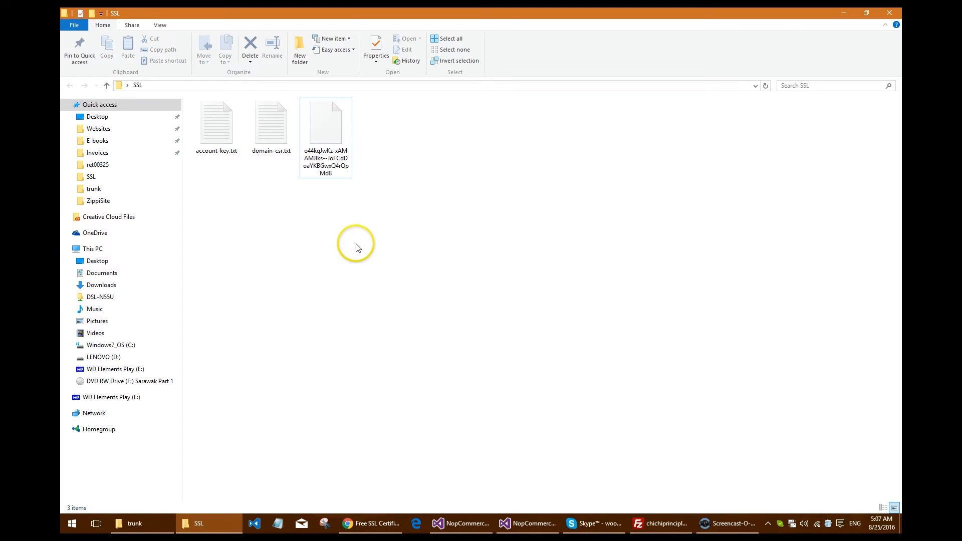
pyautogui.click(370, 523)
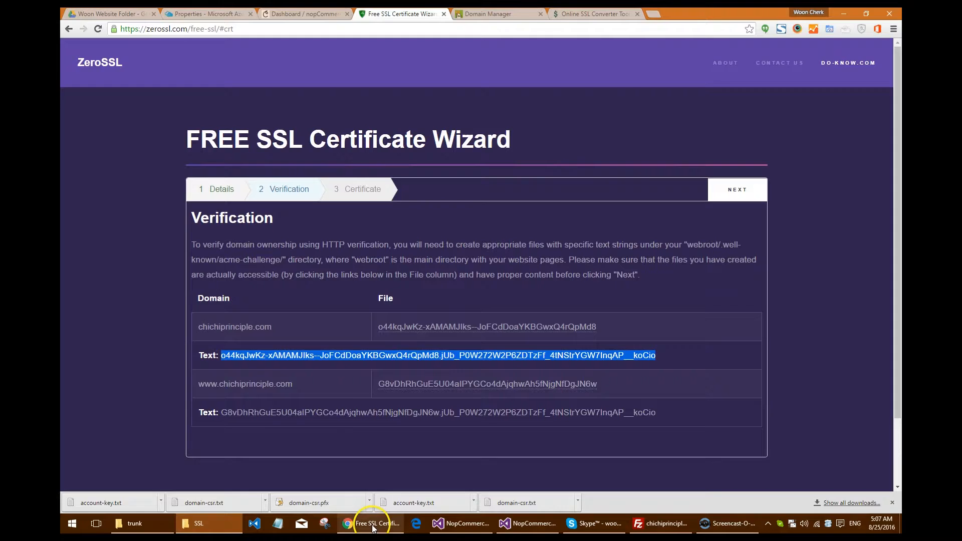
# Step: Create the second verification file in the SSL folder for editing
pyautogui.click(197, 524)
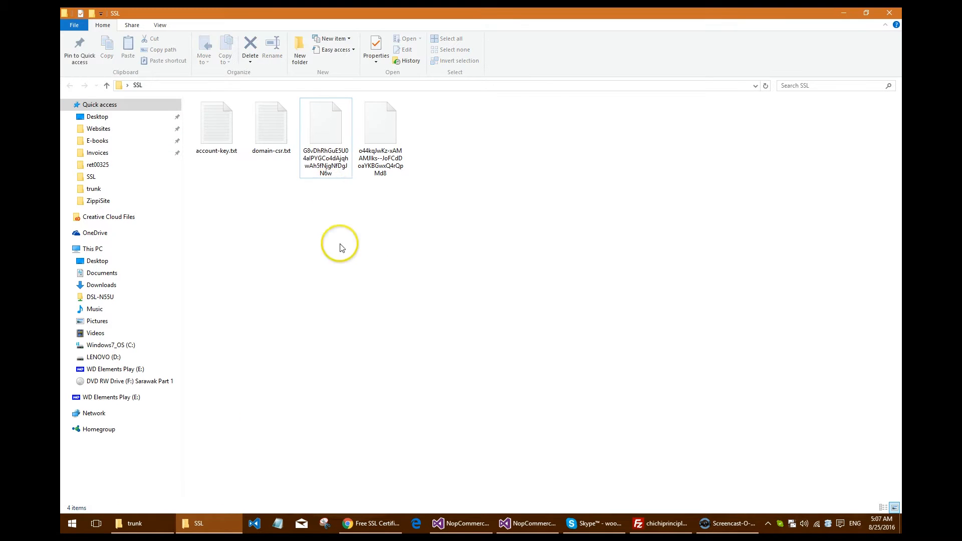
pyautogui.doubleClick(326, 123)
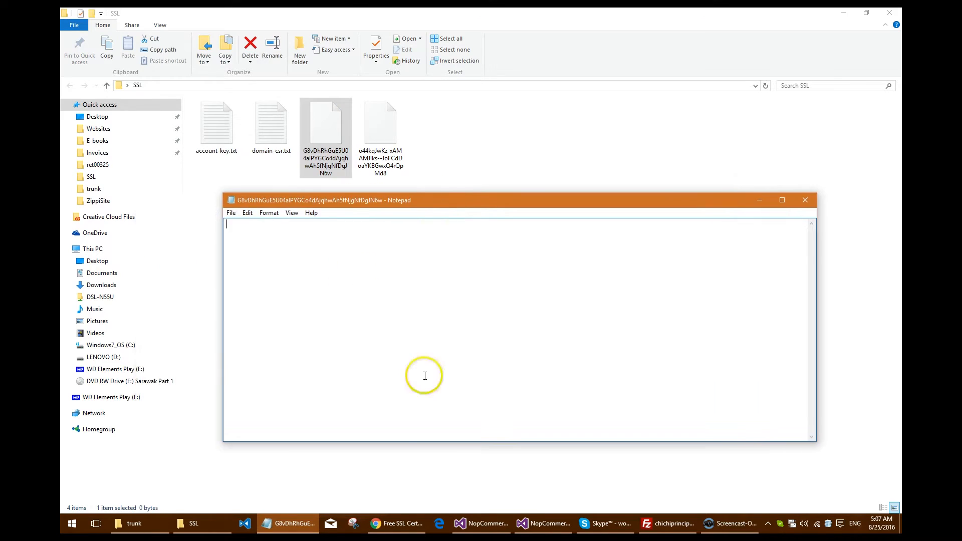
pyautogui.click(395, 523)
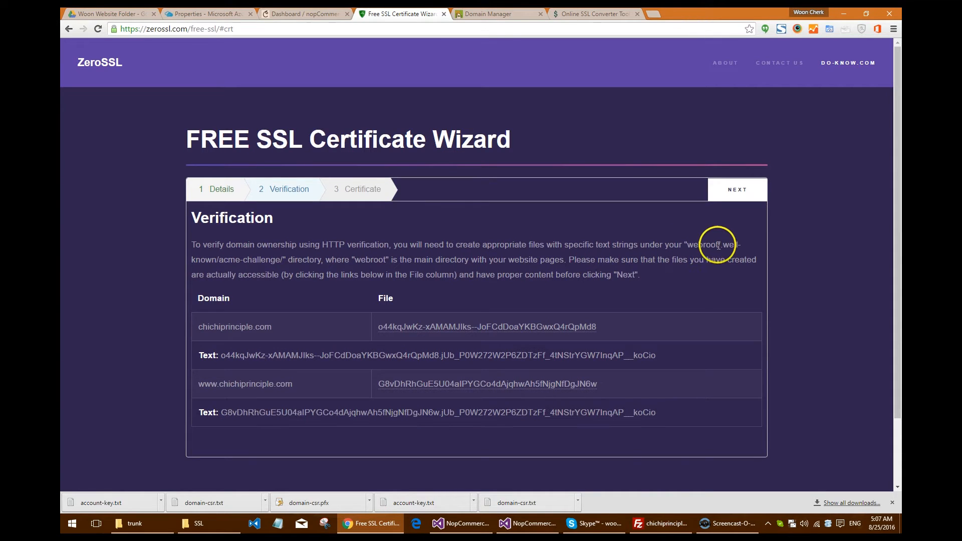
# Step: Create the .well-known/acme-challenge directory under the remote wwwroot in FileZilla
pyautogui.moveTo(722, 244); pyautogui.dragTo(284, 260)
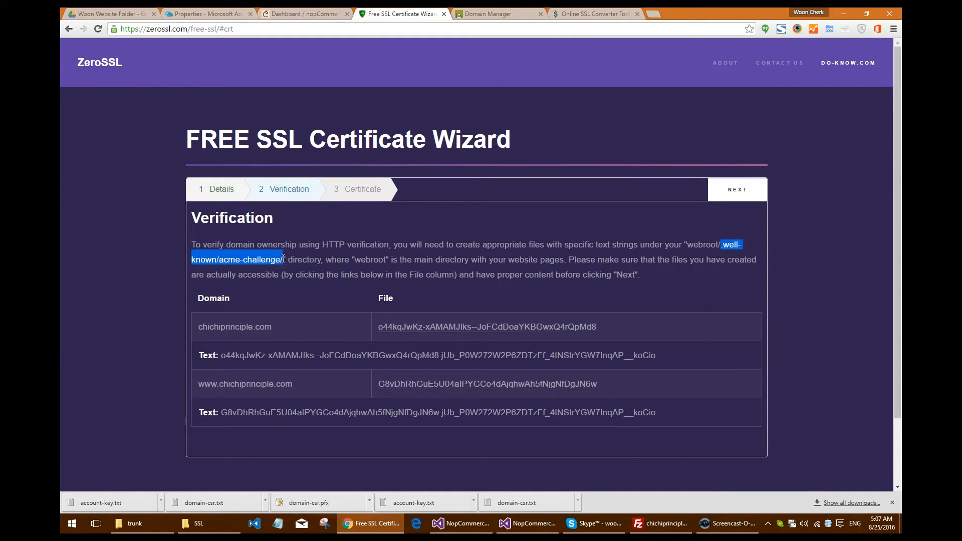
pyautogui.click(659, 523)
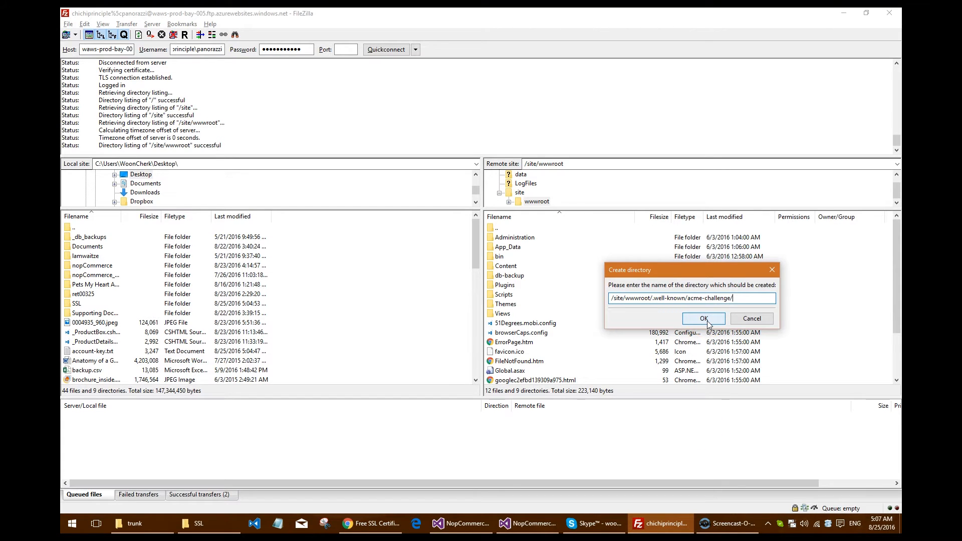
pyautogui.click(703, 319)
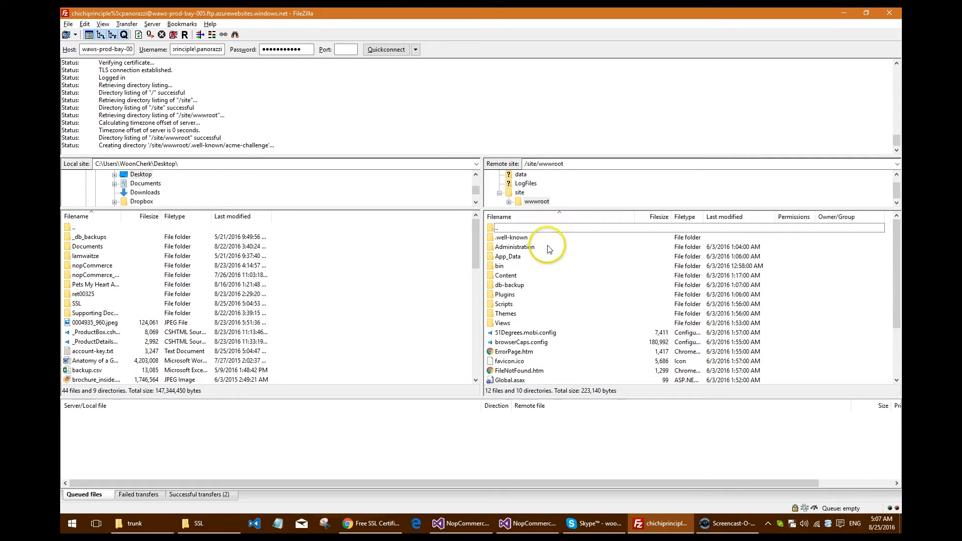
pyautogui.doubleClick(510, 237)
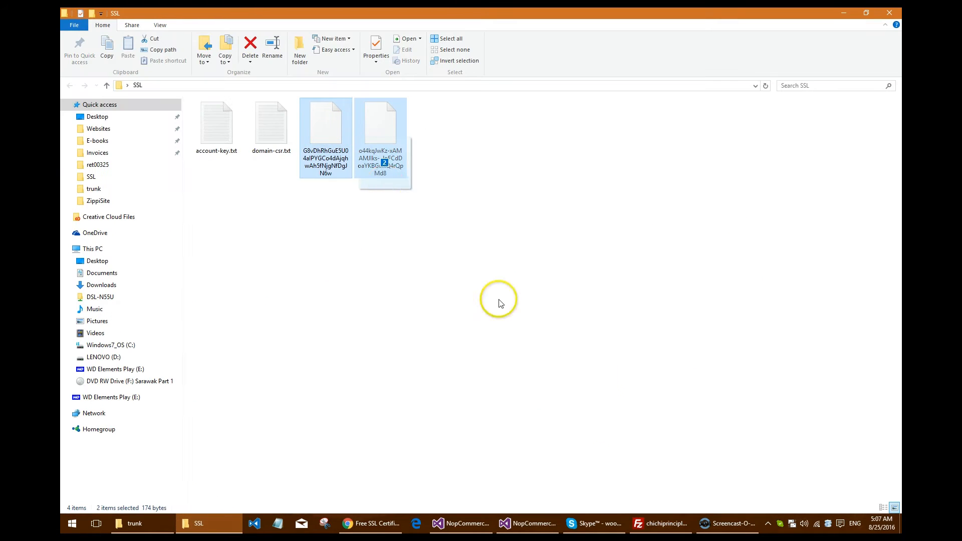
pyautogui.click(660, 523)
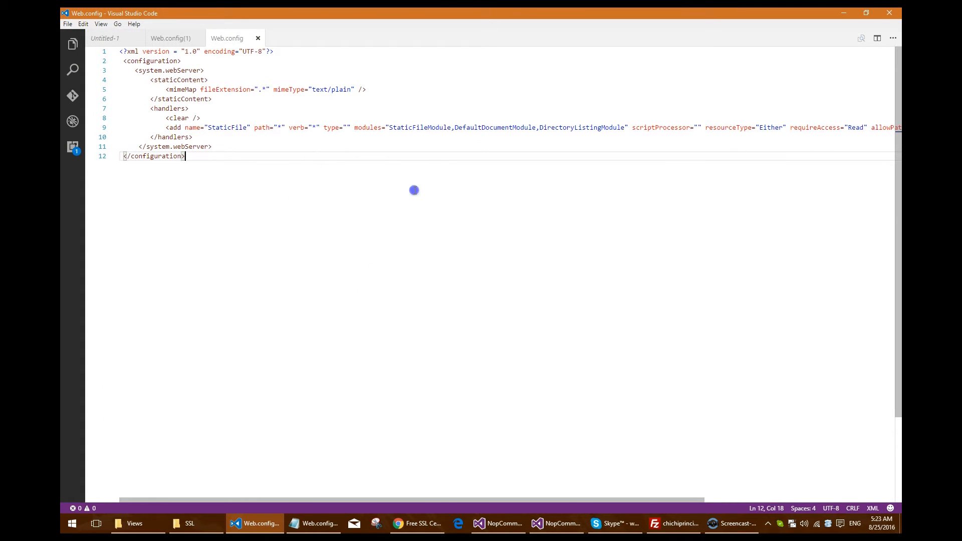
# Step: Upload Web.config from the SSL folder into the server's acme-challenge folder
pyautogui.click(189, 523)
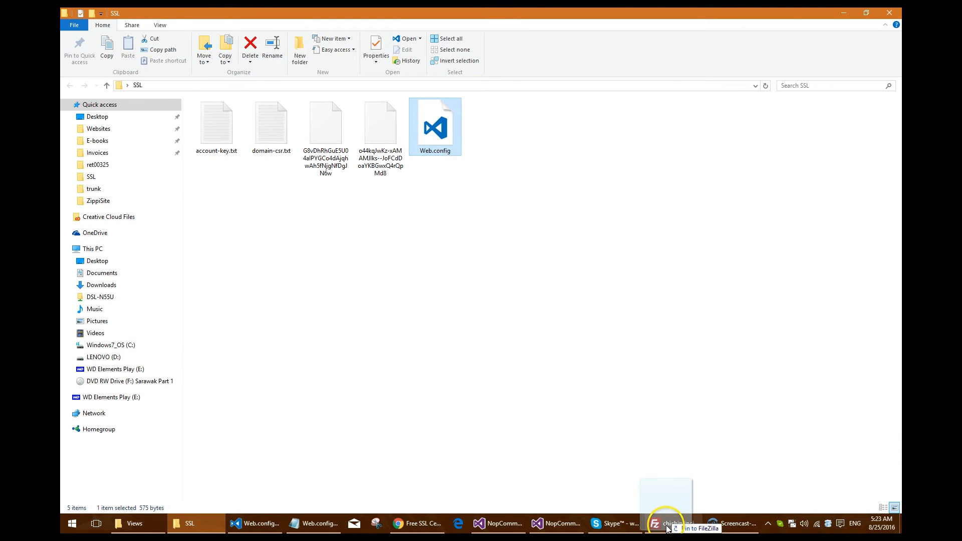
pyautogui.click(673, 523)
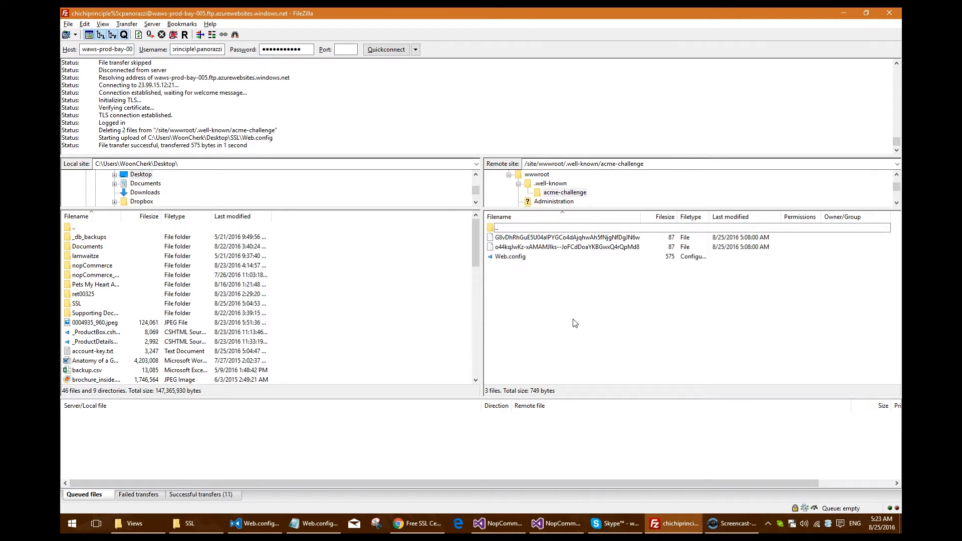
pyautogui.click(416, 523)
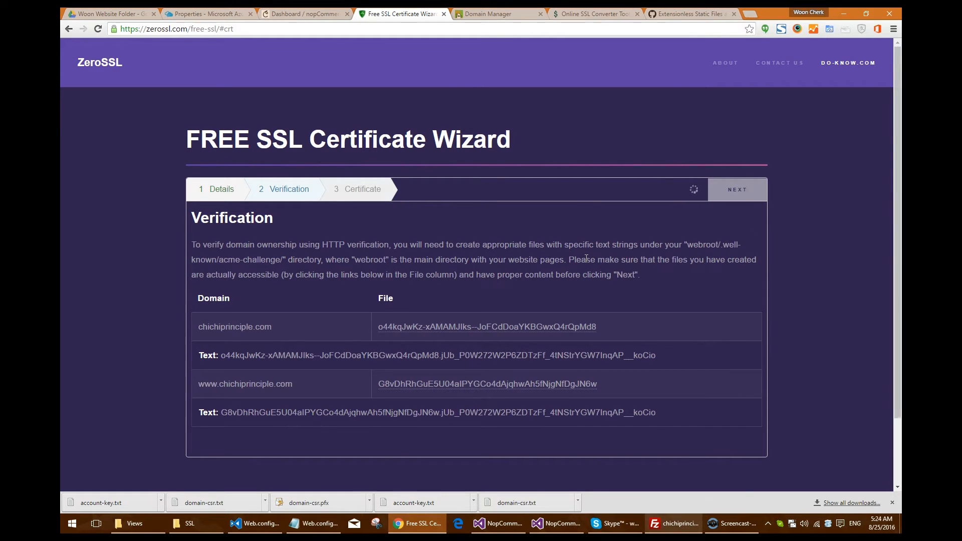
# Step: Submit verification and download the issued domain certificate and key
pyautogui.click(737, 189)
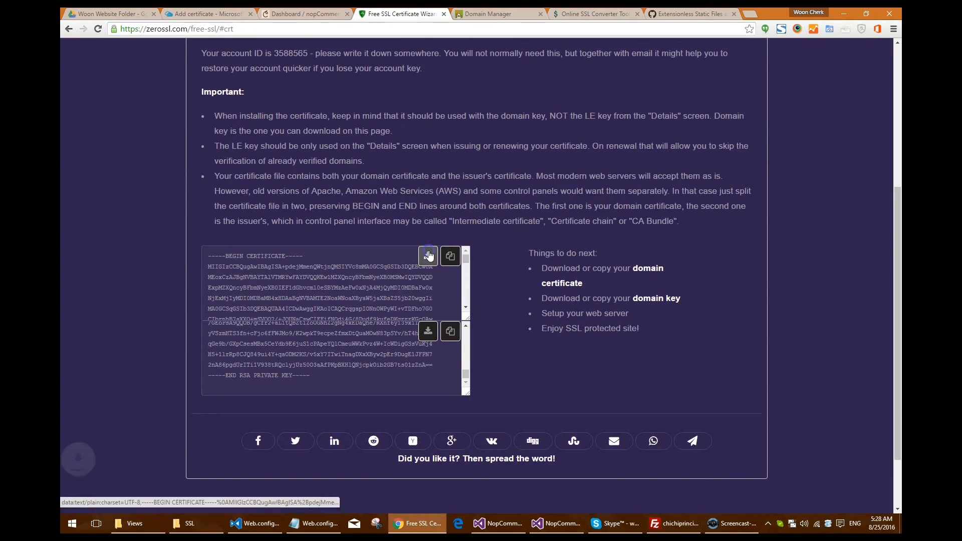
pyautogui.click(427, 256)
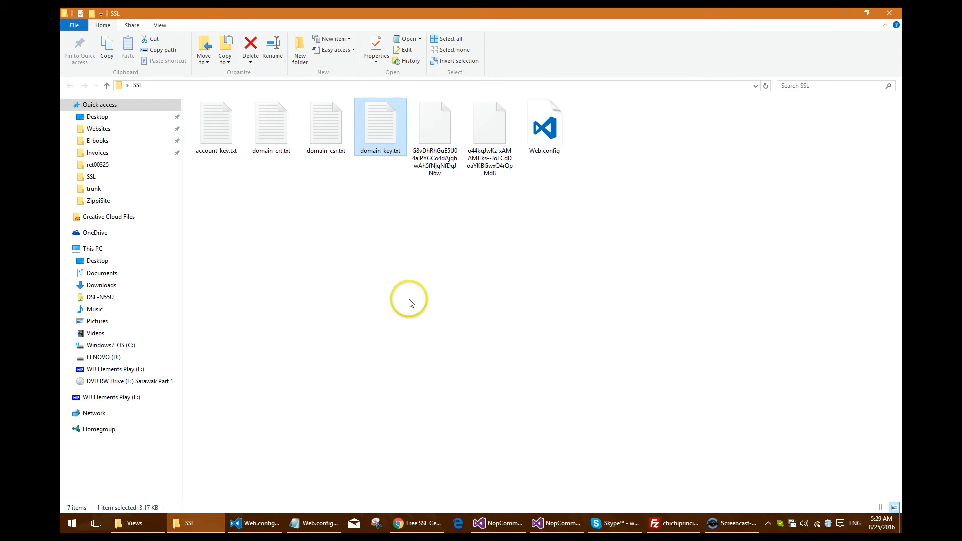
# Step: Switch to the CheapSSLSecurity SSL converter in Chrome
pyautogui.click(416, 523)
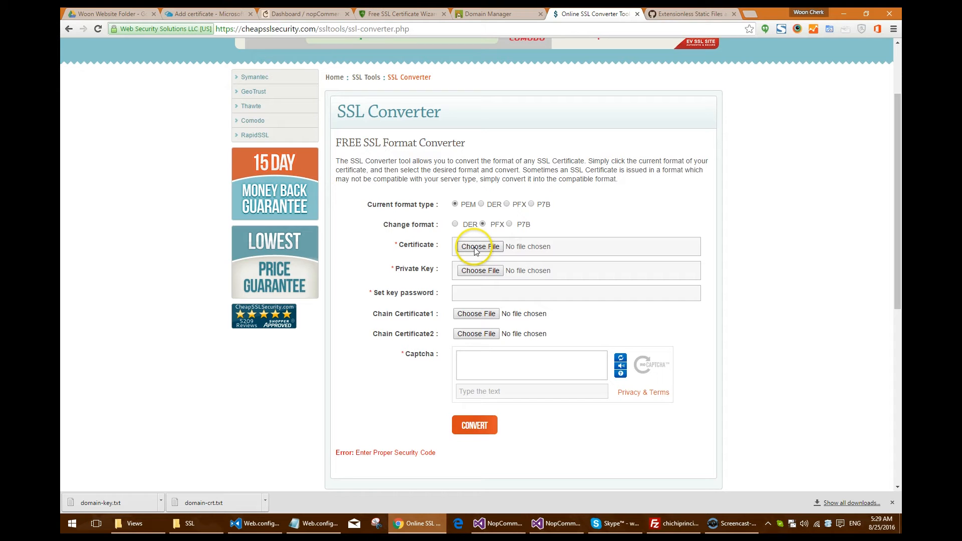
# Step: Convert domain-crt.txt and domain-key.txt from PEM into a password-protected PFX
pyautogui.click(530, 391)
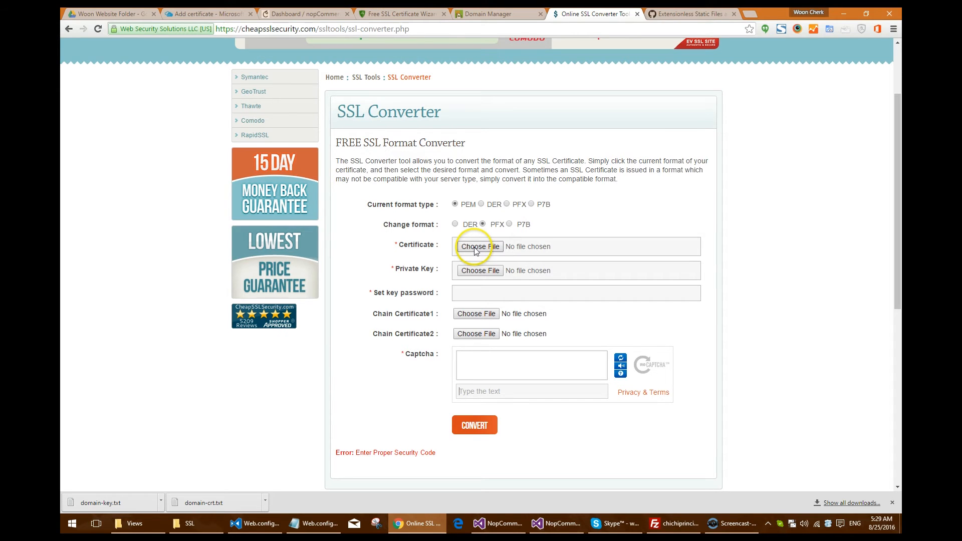
pyautogui.click(480, 246)
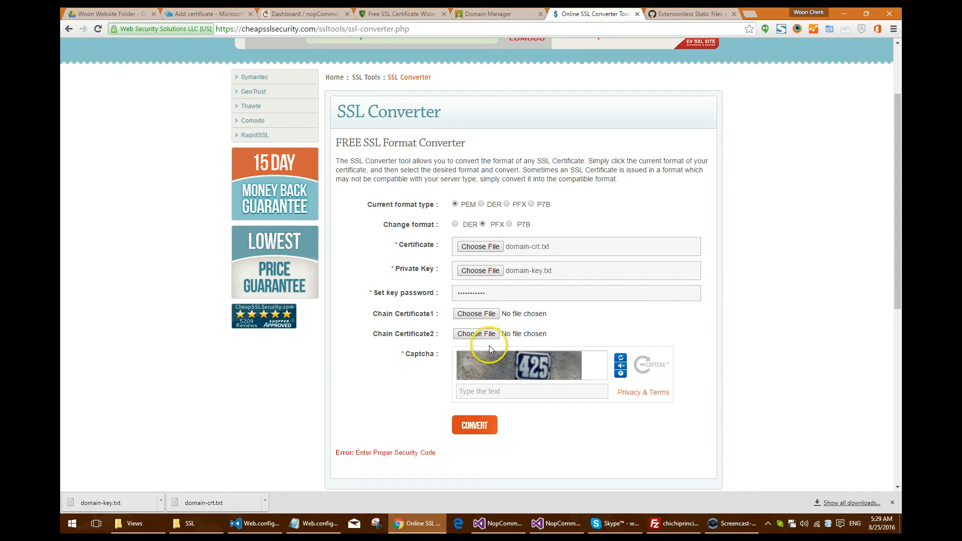
pyautogui.write('425')
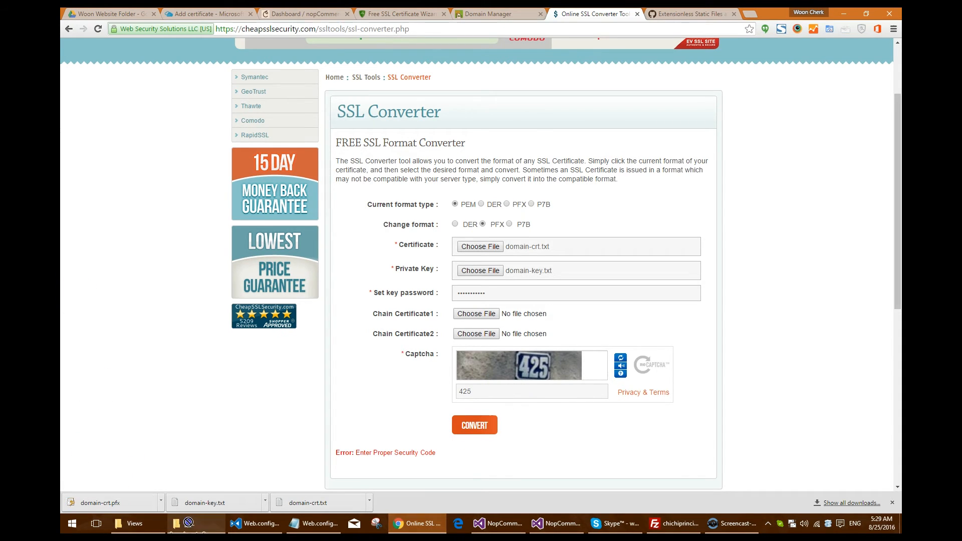
pyautogui.click(195, 523)
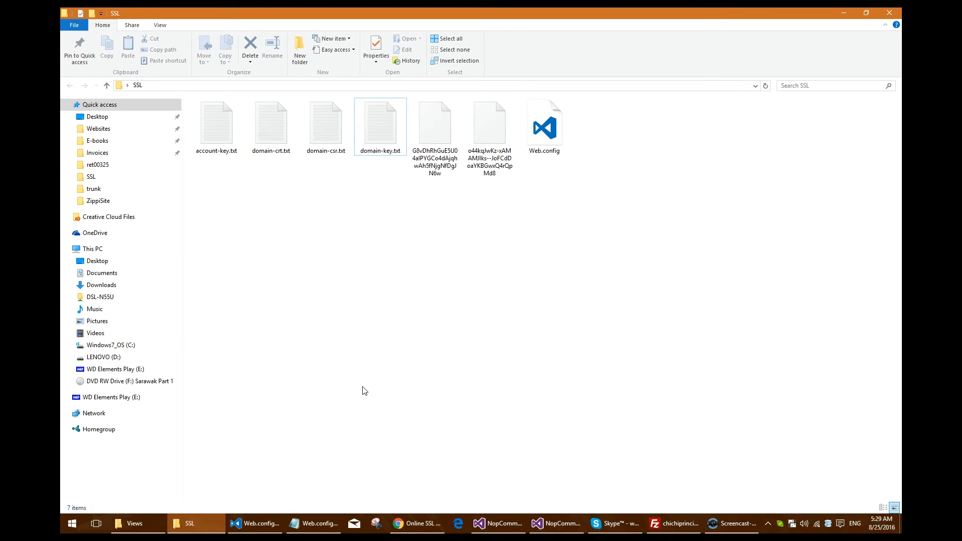
# Step: Upload domain-crt.pfx with its password to the app's SSL certificates in Azure
pyautogui.click(418, 523)
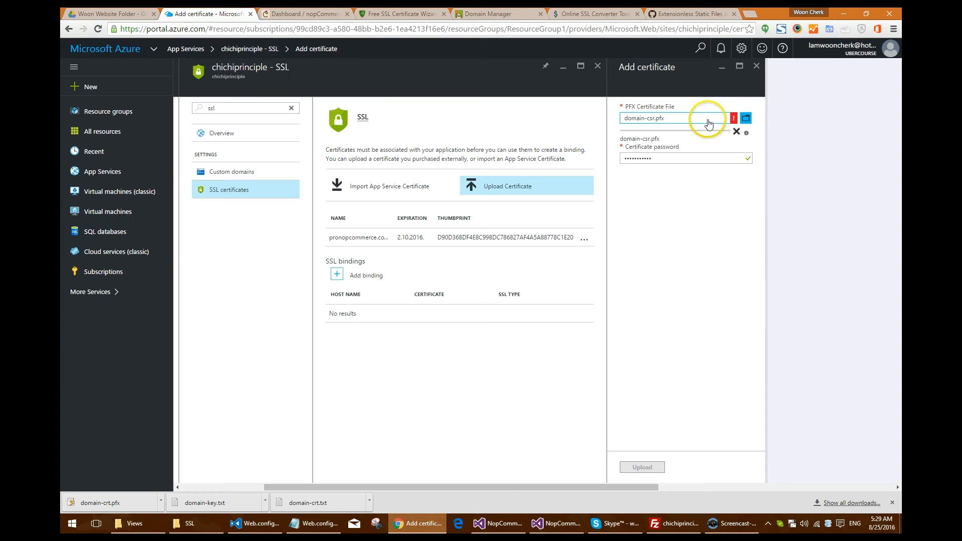
pyautogui.click(746, 118)
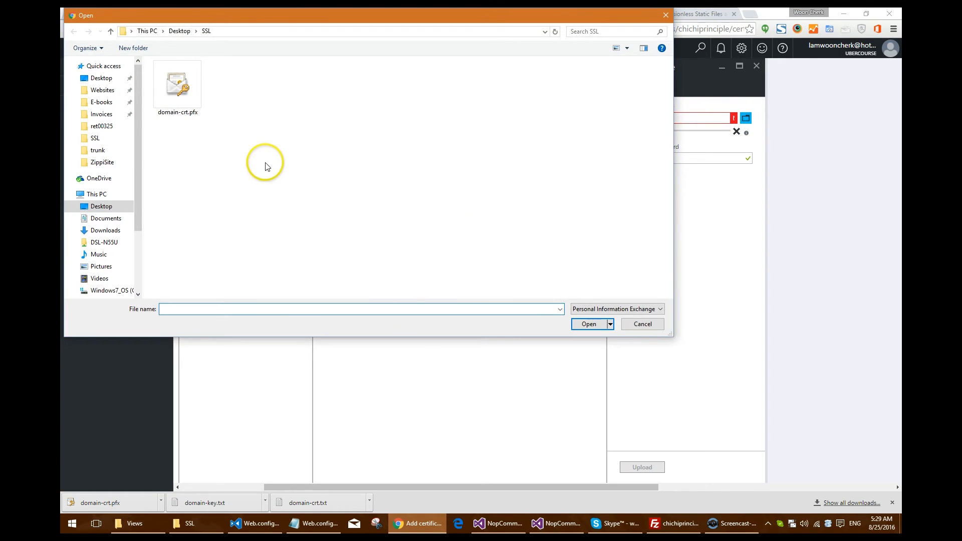
pyautogui.click(588, 324)
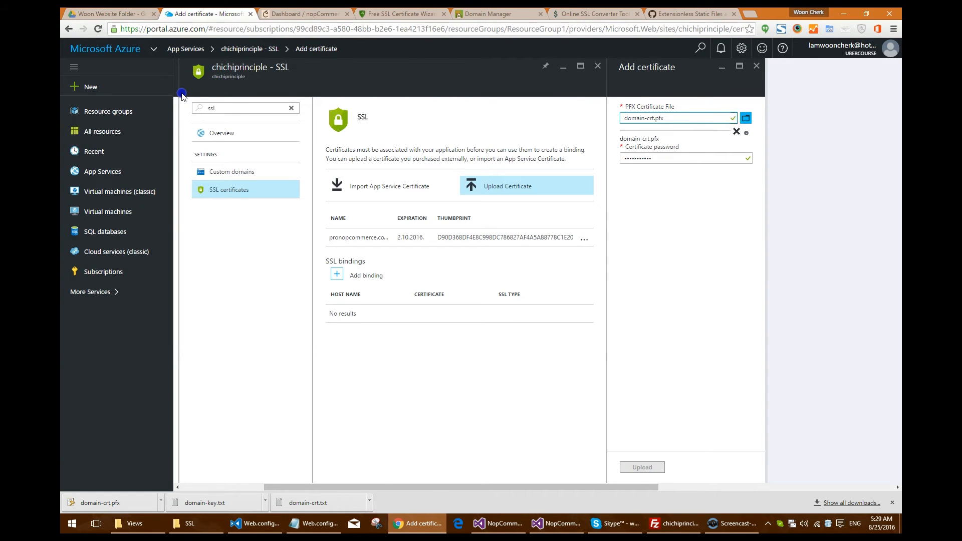
pyautogui.click(675, 159)
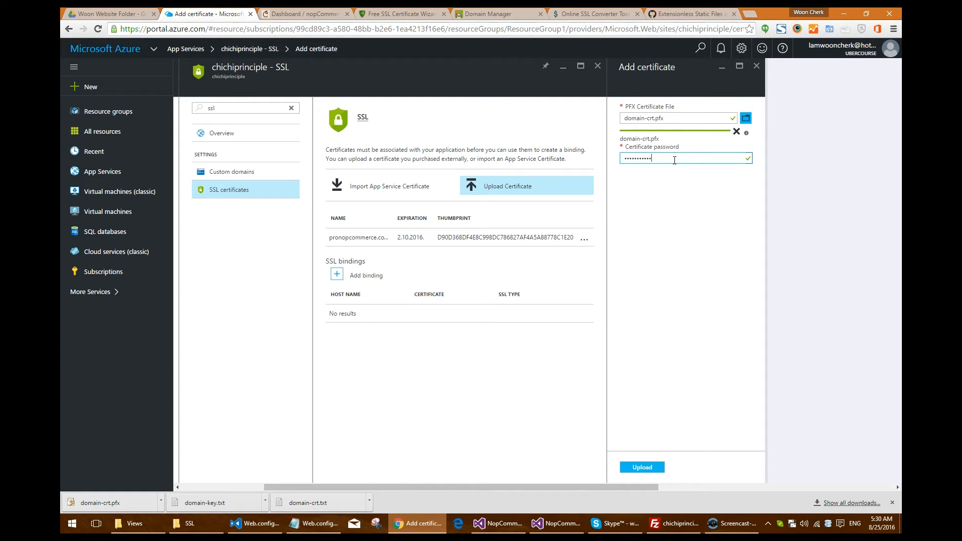
pyautogui.click(642, 467)
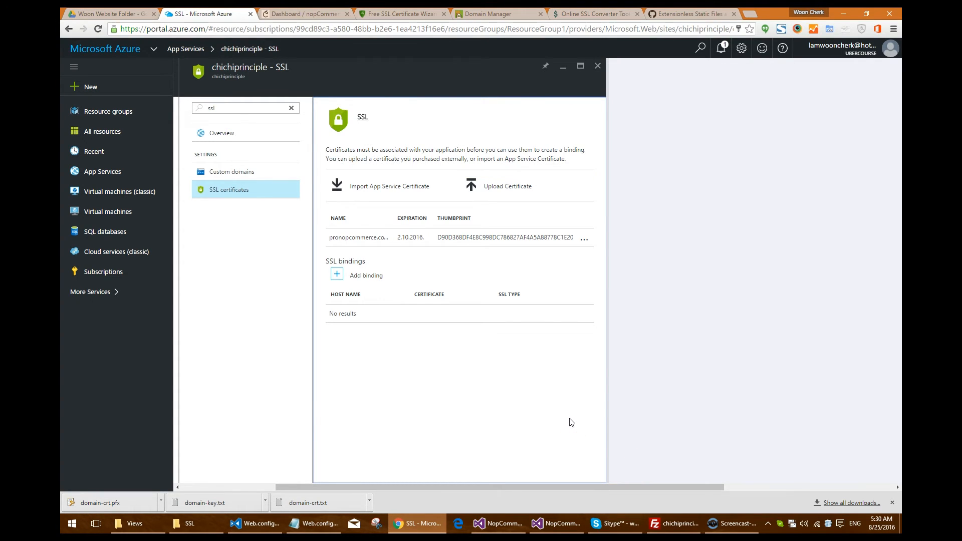
pyautogui.click(721, 48)
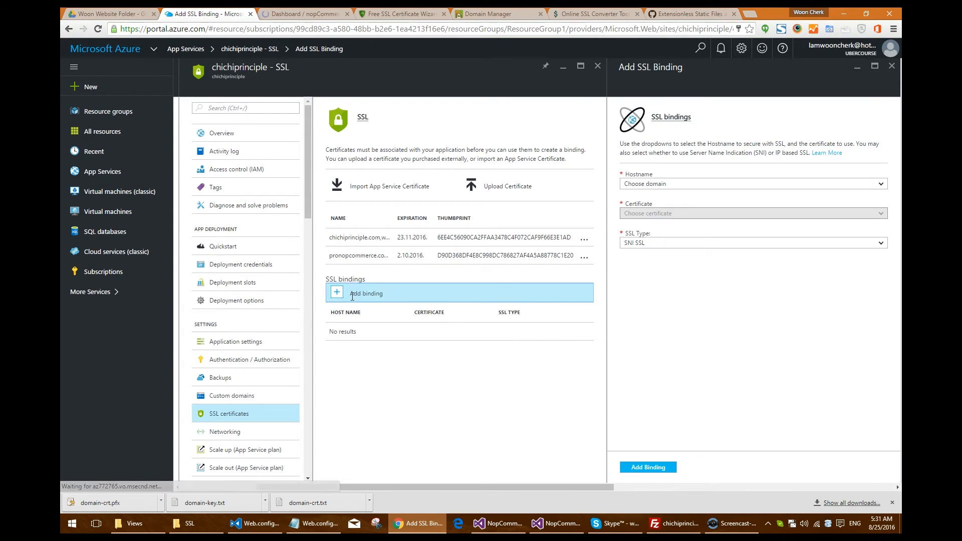
pyautogui.click(752, 183)
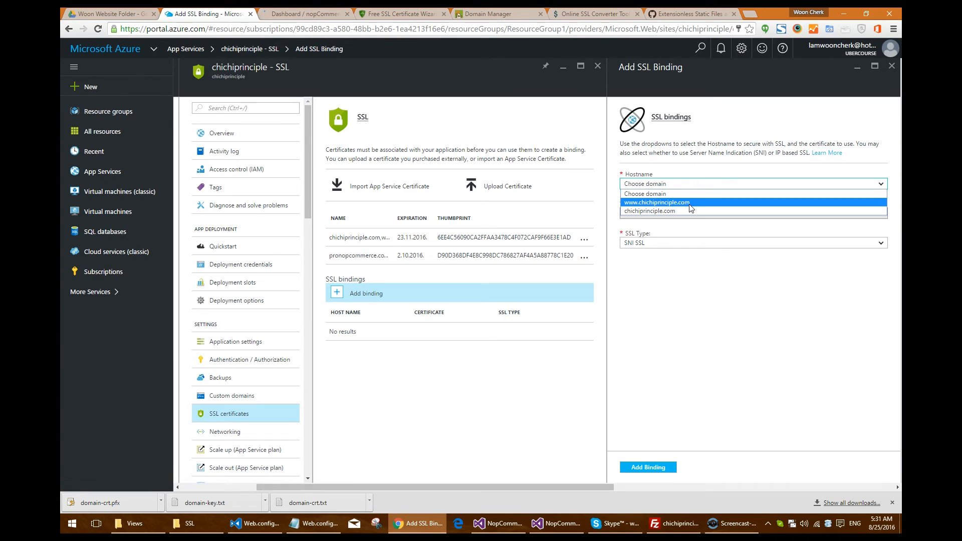
pyautogui.click(656, 203)
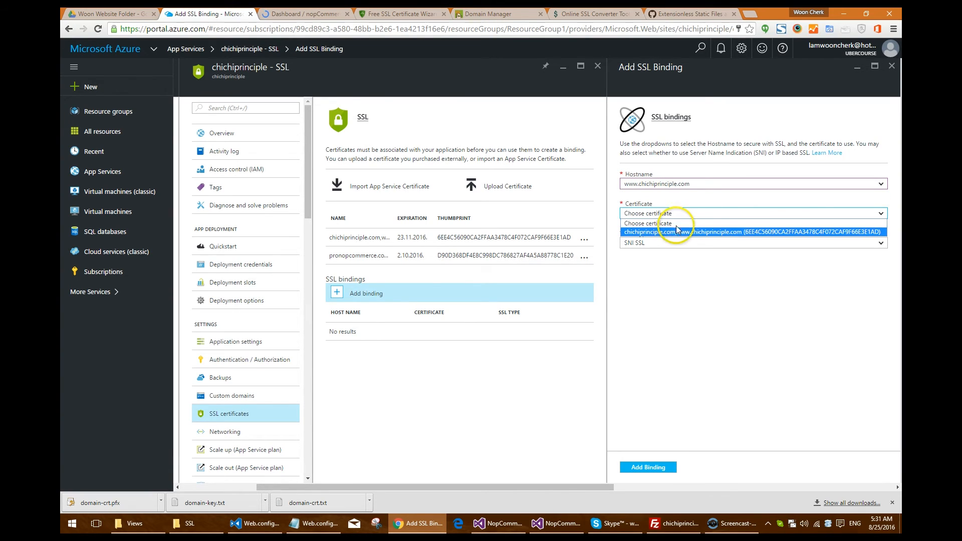
pyautogui.click(746, 232)
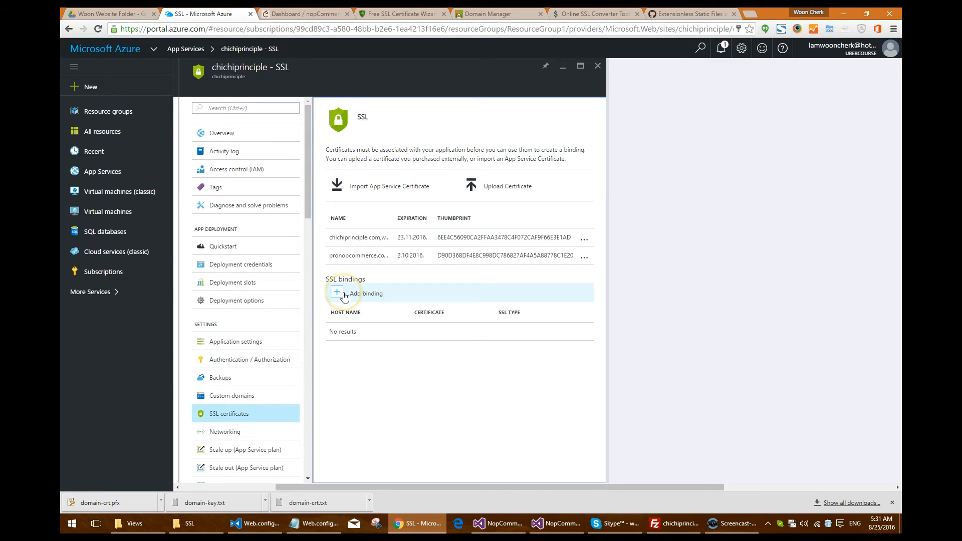
# Step: Add a second SNI SSL binding for chichiprinciple.com with the same certificate
pyautogui.click(364, 294)
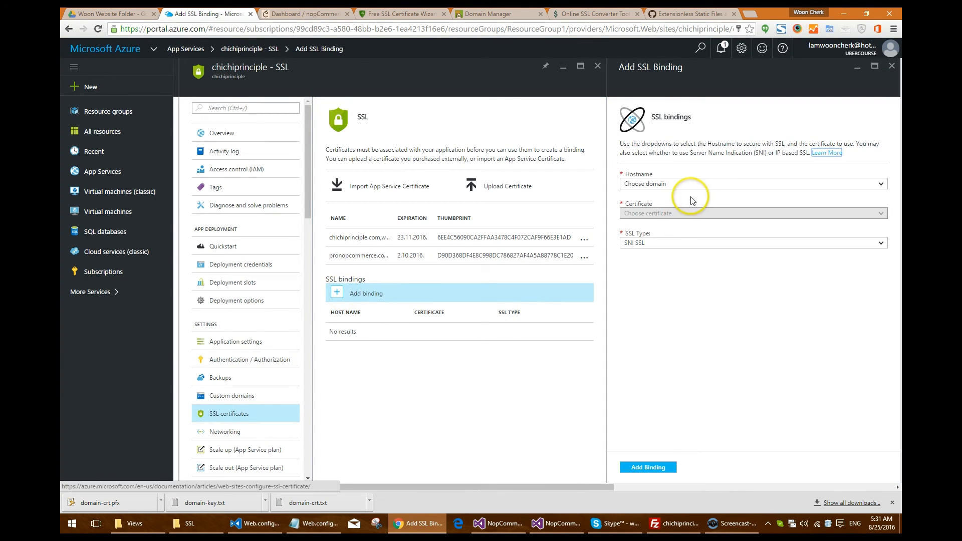
pyautogui.click(751, 183)
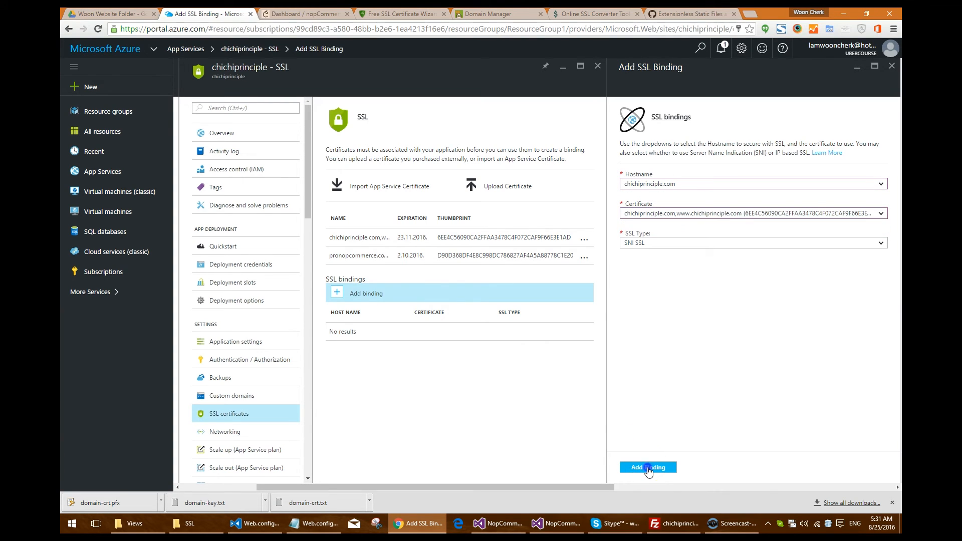
pyautogui.click(646, 466)
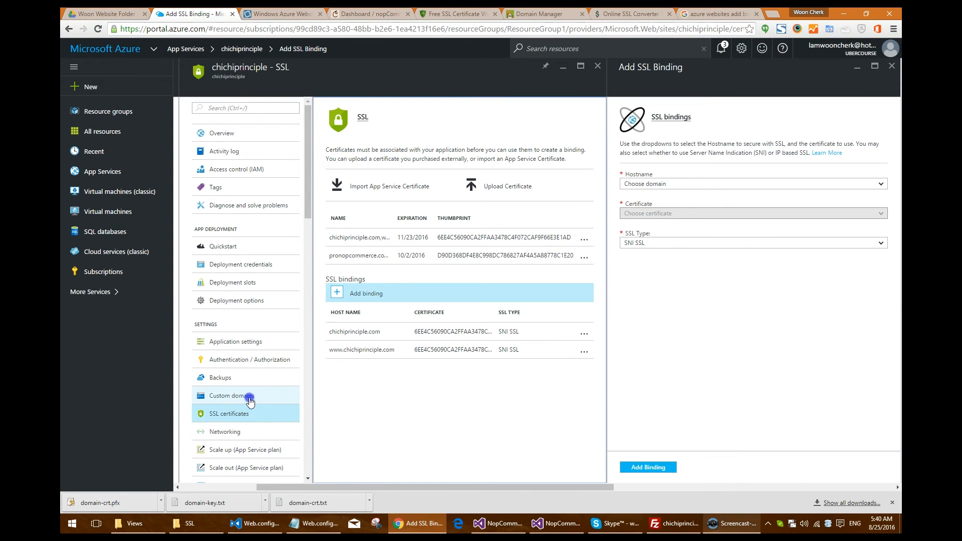
# Step: Reload the Azure SSL blade via Custom domains so both hostname bindings are listed
pyautogui.click(231, 396)
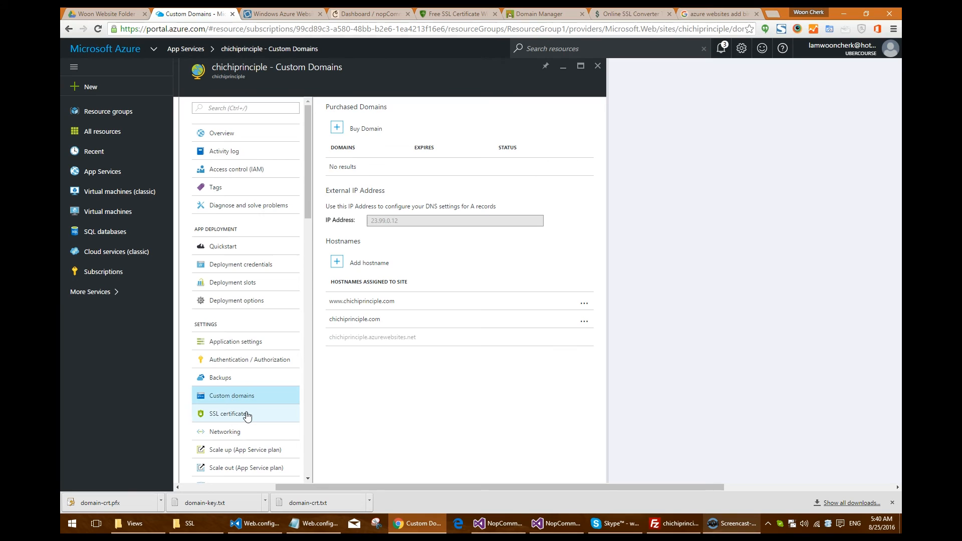
pyautogui.click(230, 413)
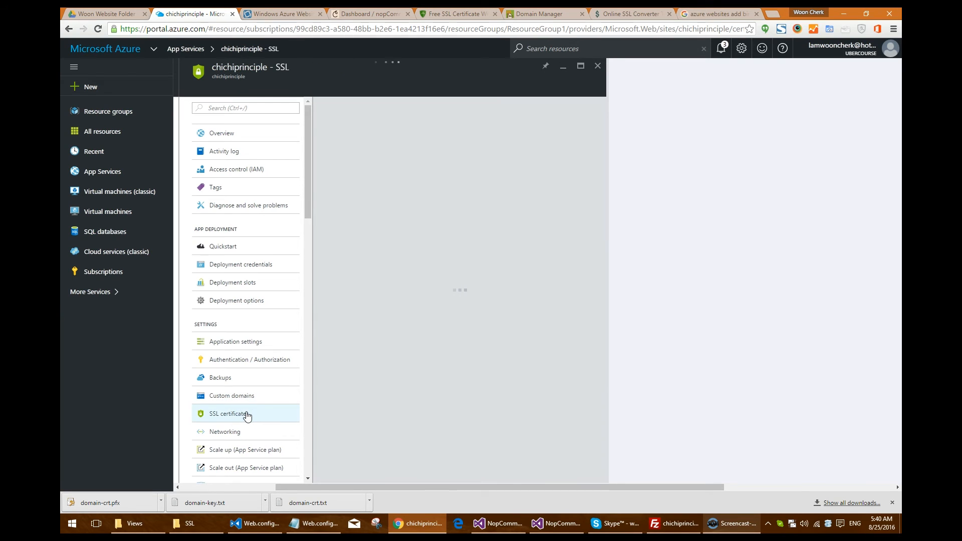
pyautogui.click(229, 414)
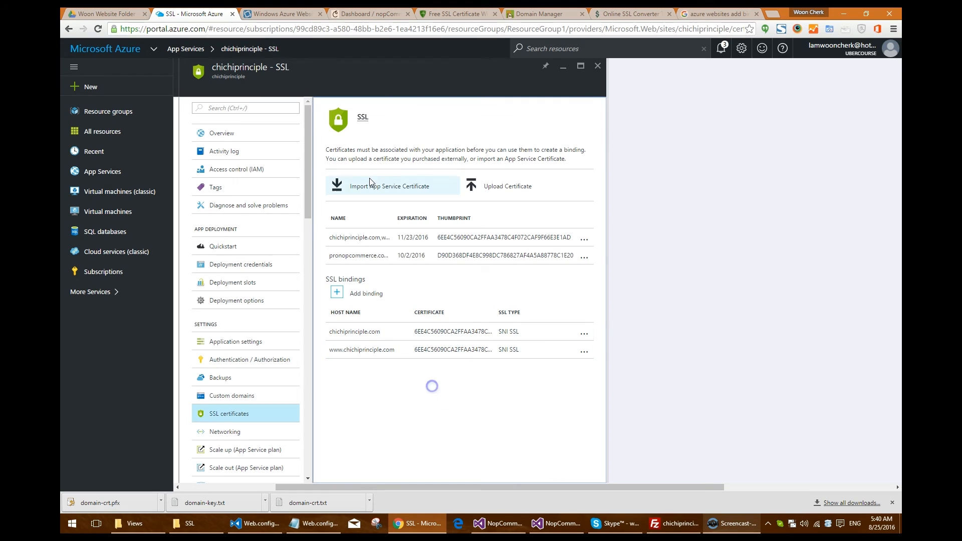
pyautogui.click(368, 14)
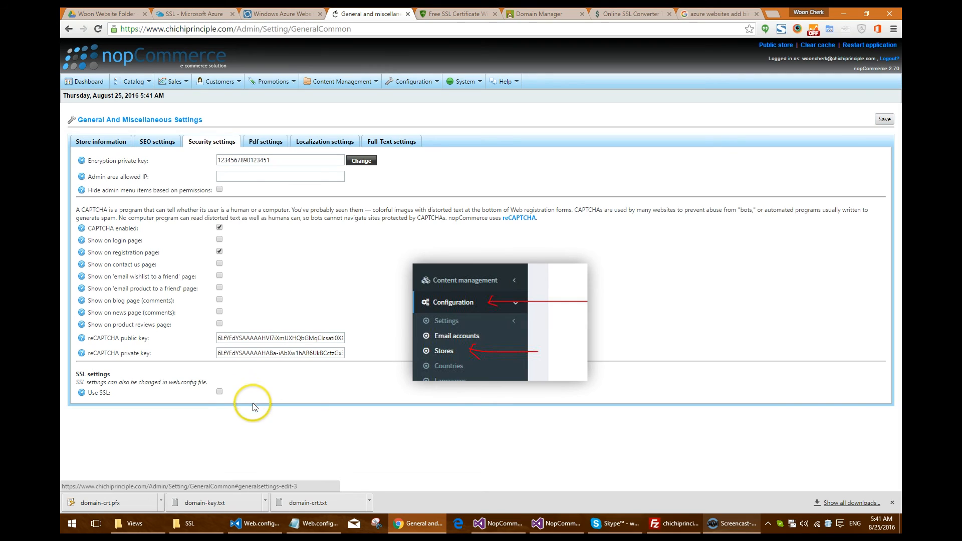
pyautogui.click(219, 391)
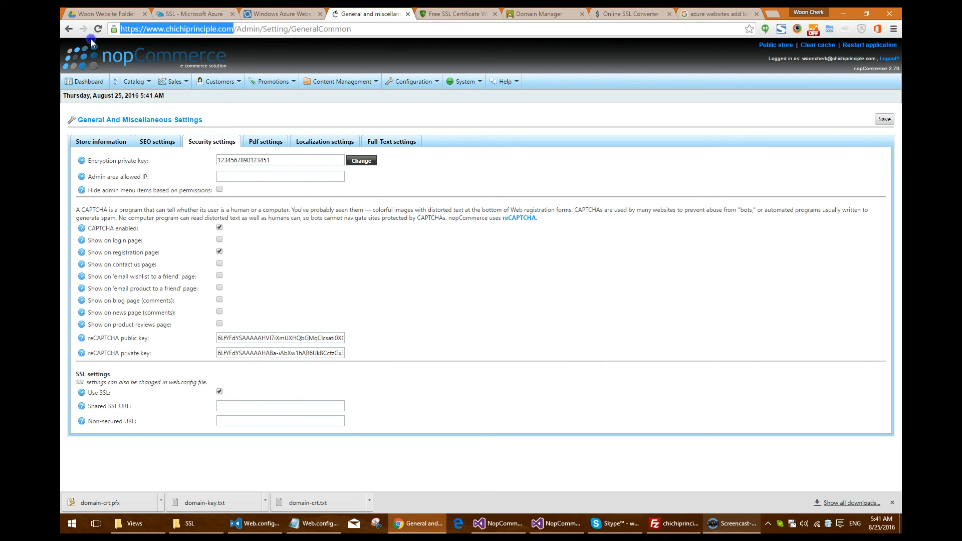
pyautogui.write('https://www.chichiprinciple.com')
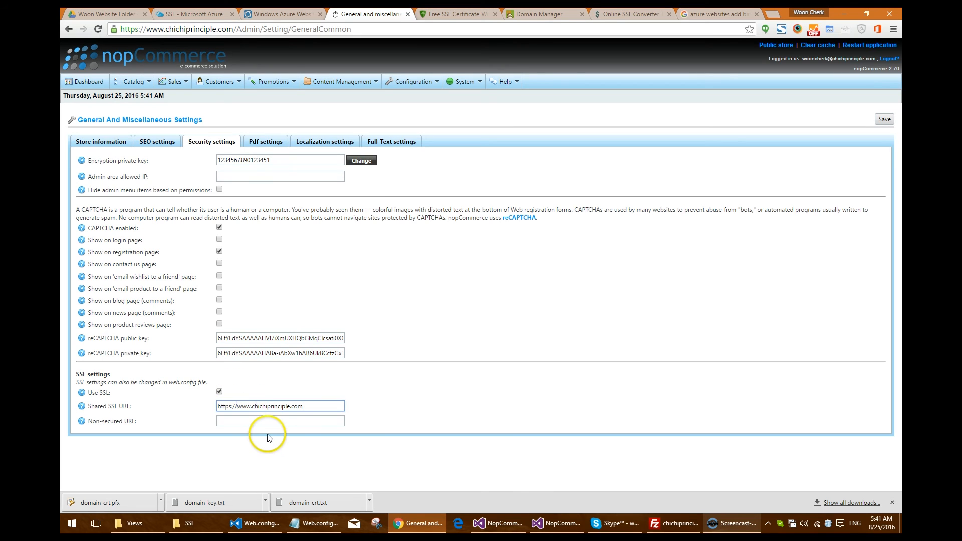
pyautogui.write('https://www.chichiprinciple.com')
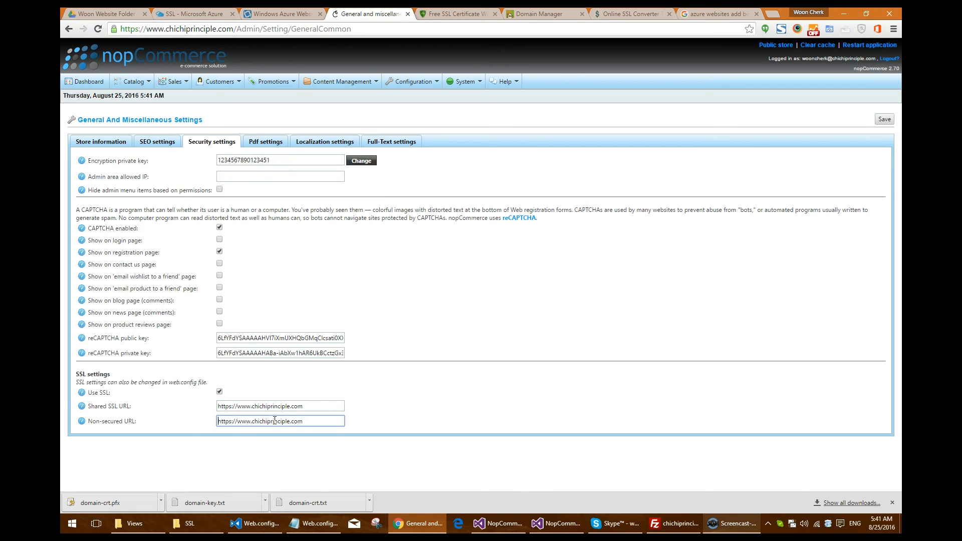
pyautogui.write('http://www.chichiprinciple.com')
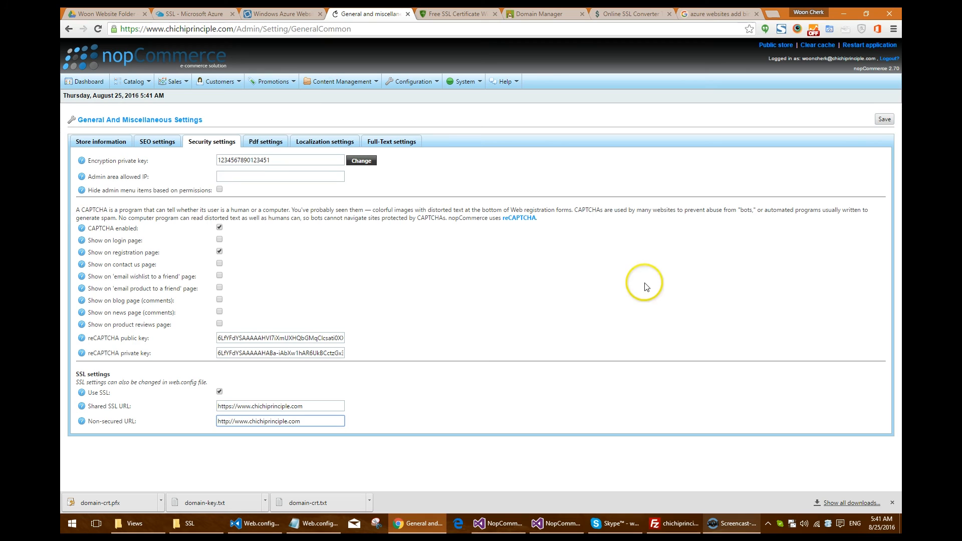
pyautogui.click(884, 119)
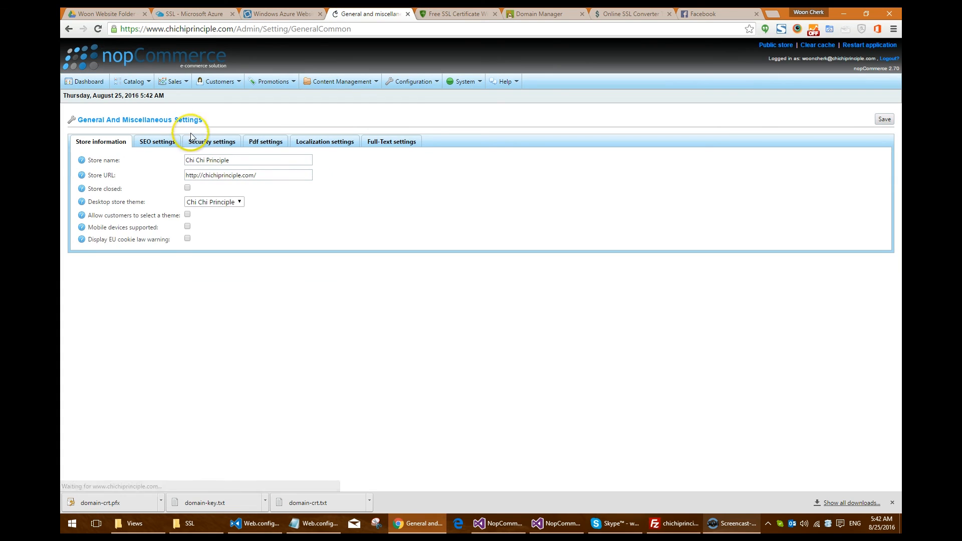
pyautogui.click(212, 141)
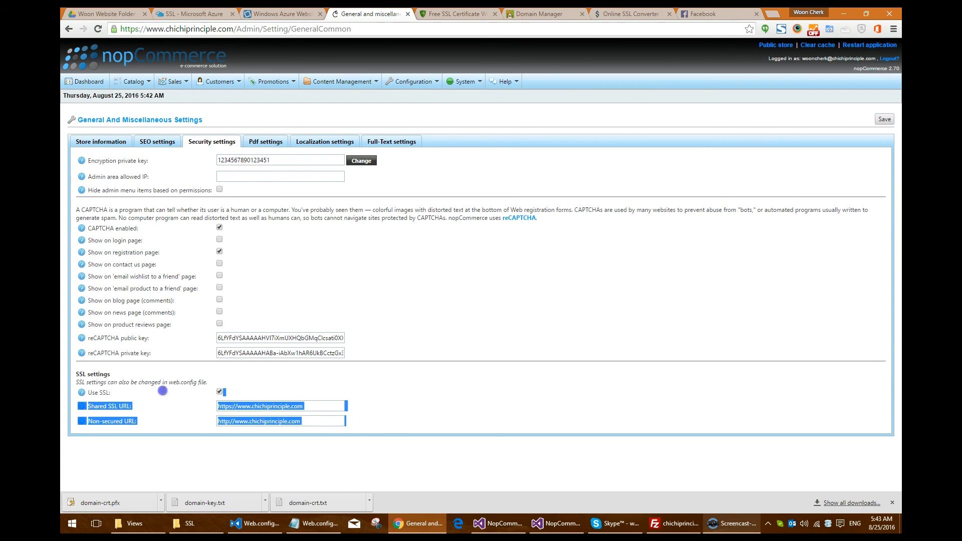